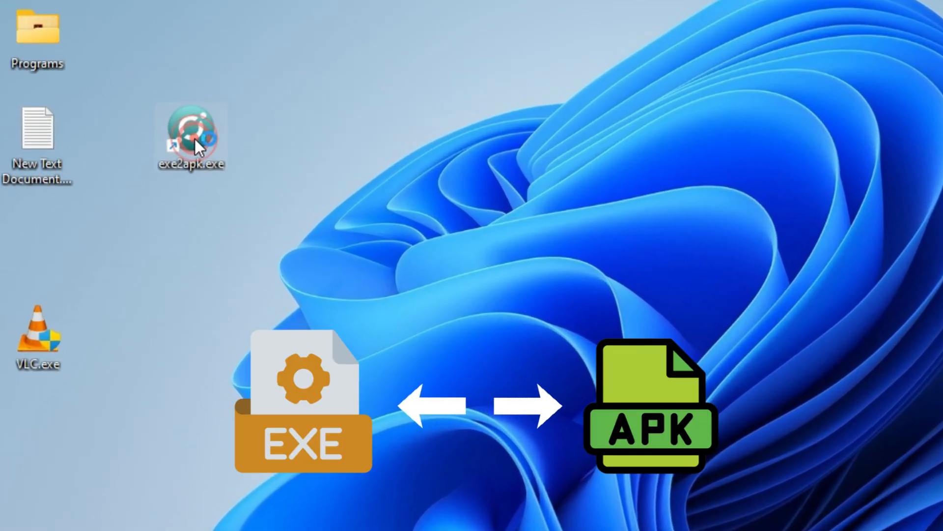
# Start Exe2APK from the exe2apk.exe desktop shortcut.
pyautogui.doubleClick(191, 134)
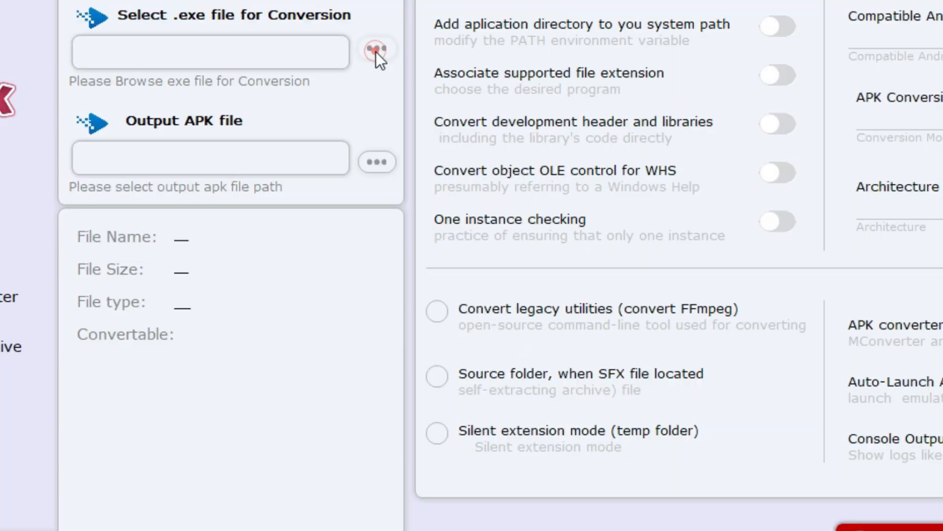
# Select VLC.exe from the Desktop as the source file for conversion.
pyautogui.click(376, 52)
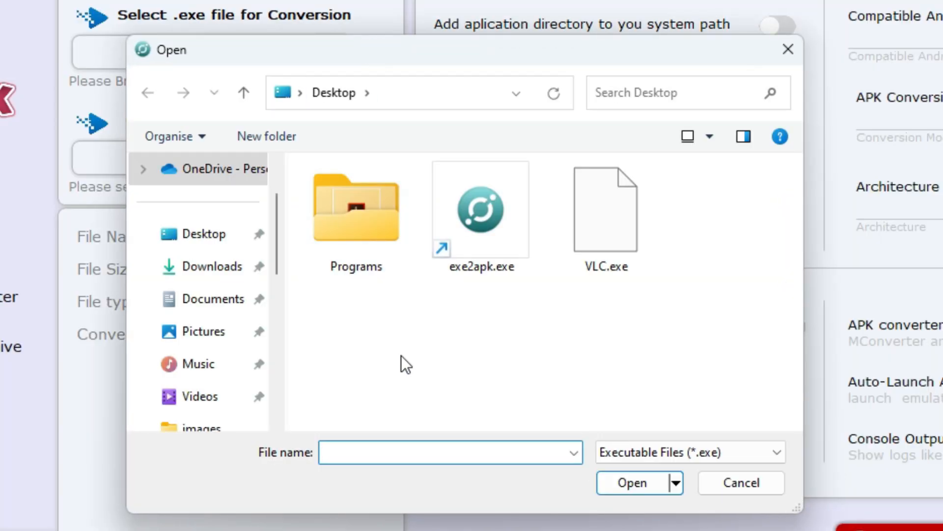
pyautogui.click(606, 216)
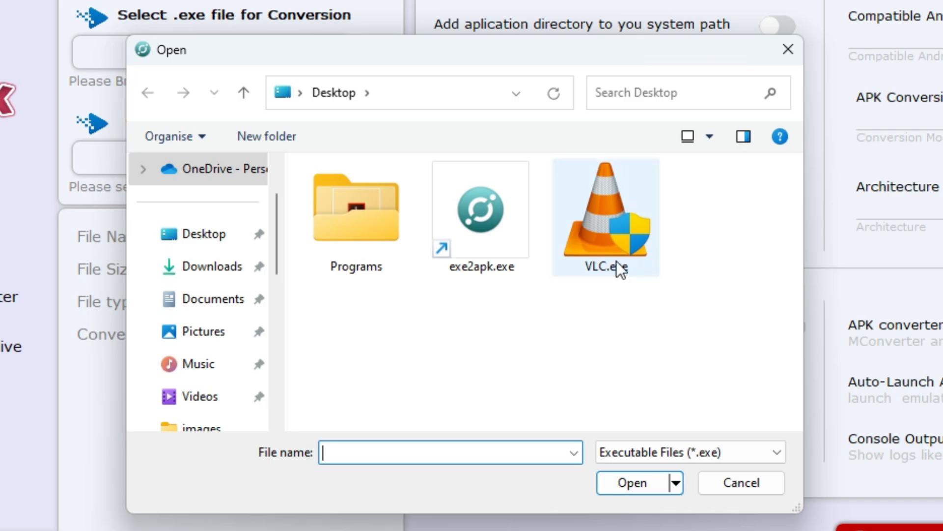
pyautogui.click(606, 217)
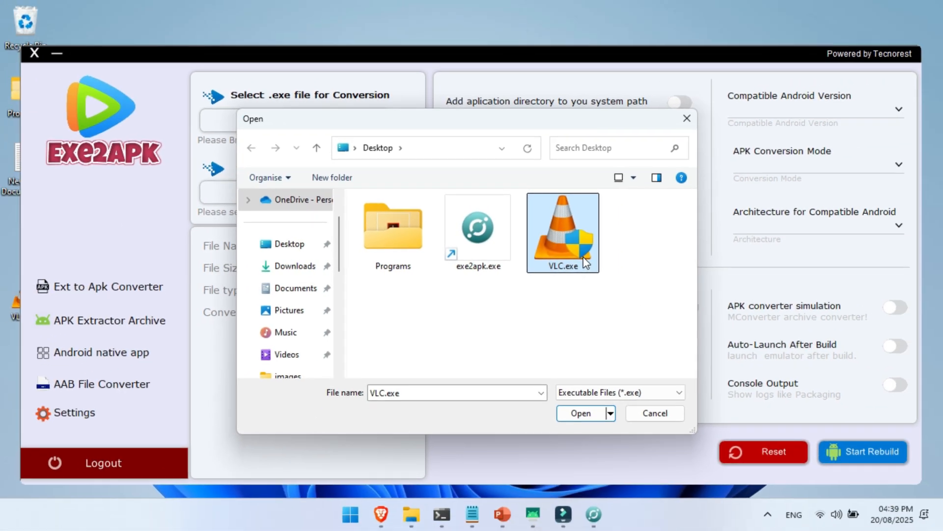
pyautogui.click(581, 412)
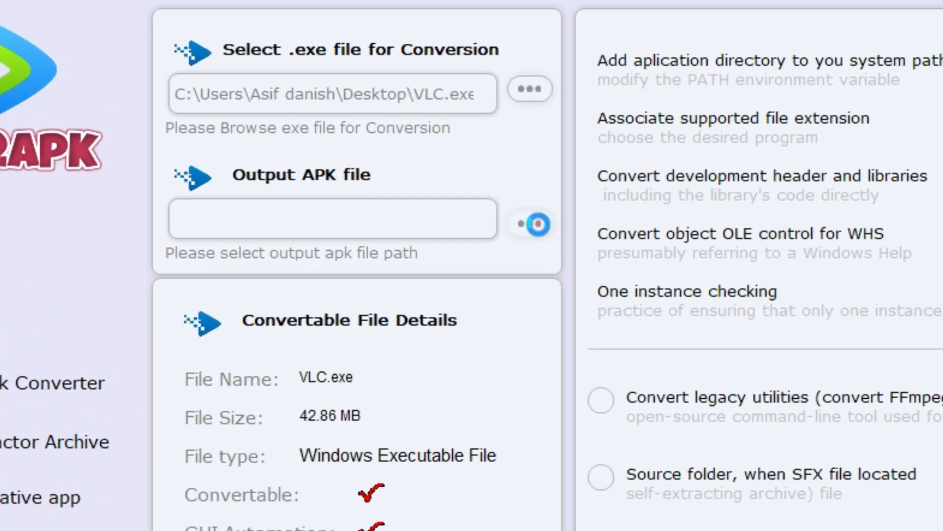
# Set the output APK folder to the Desktop.
pyautogui.click(529, 223)
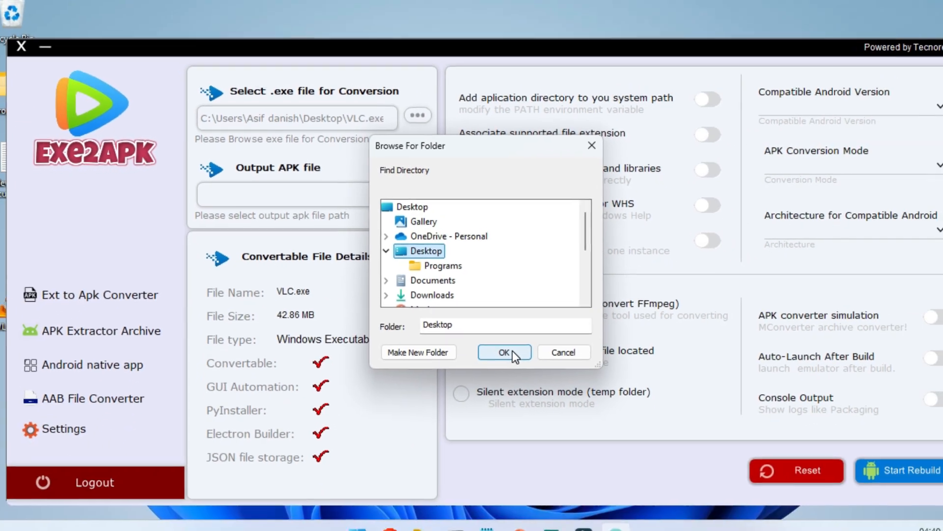
pyautogui.click(504, 352)
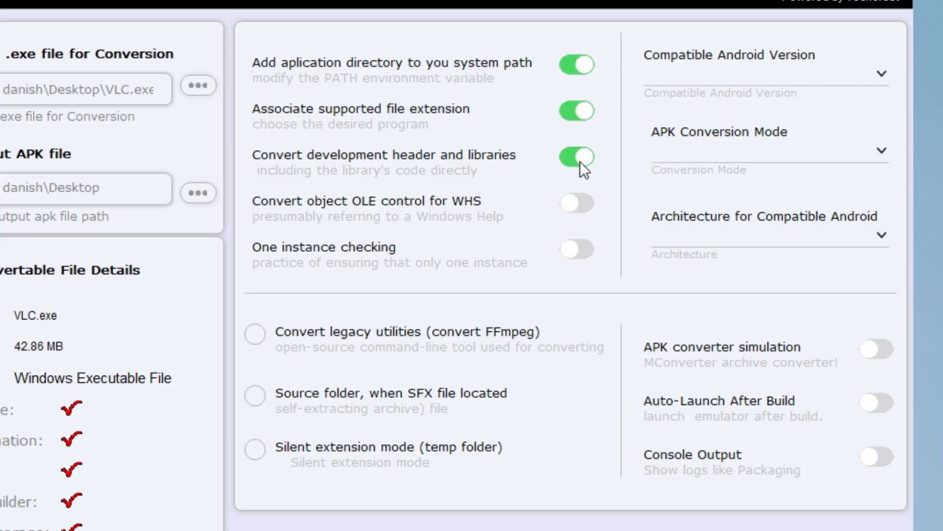
# Enable OLE conversion, choose EXE to APK (Wrapper) mode and APK x86_64, and build.
pyautogui.click(576, 203)
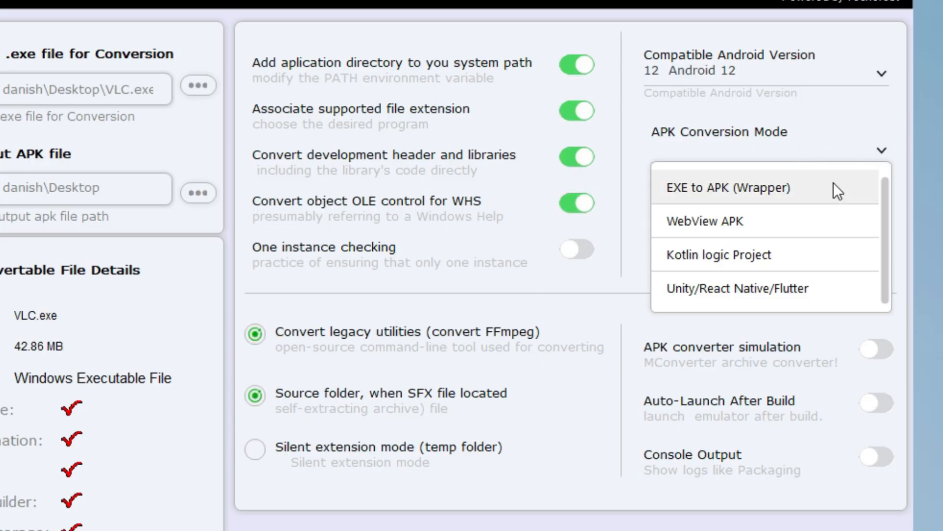
pyautogui.click(728, 187)
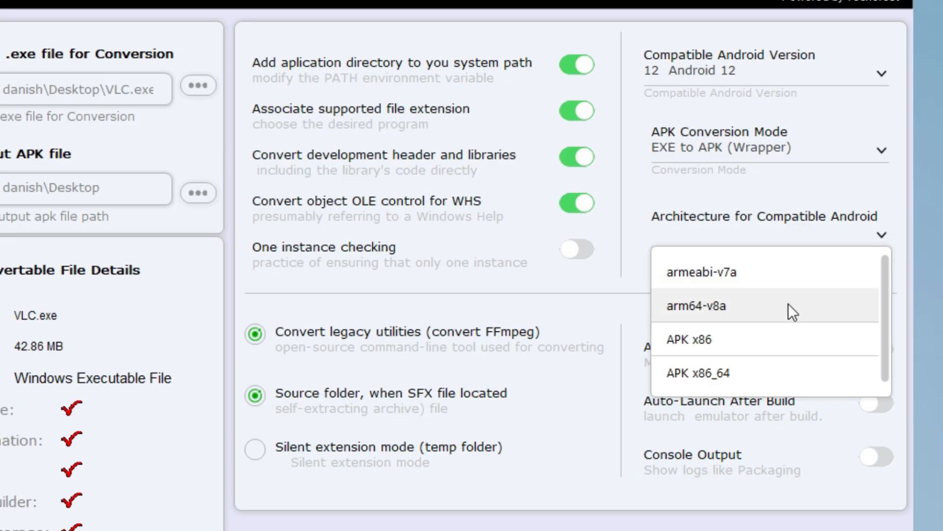
pyautogui.click(698, 373)
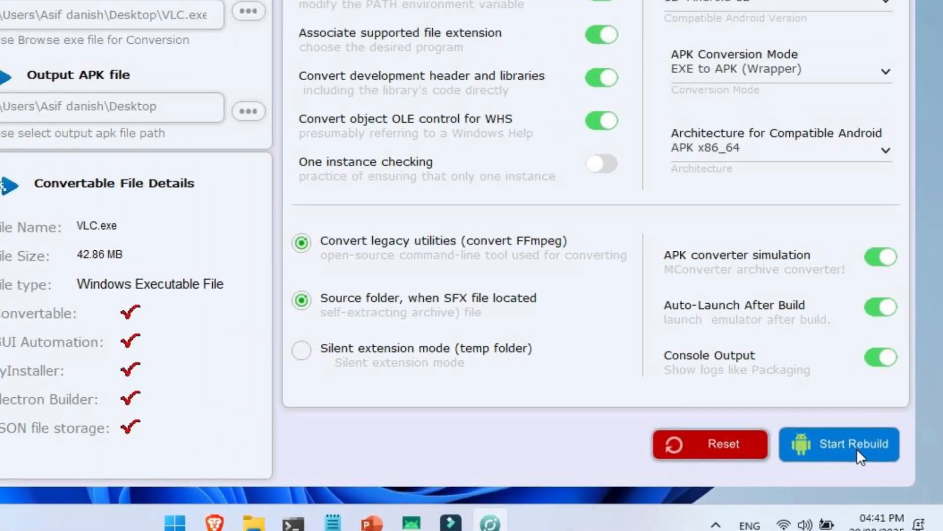
pyautogui.click(838, 444)
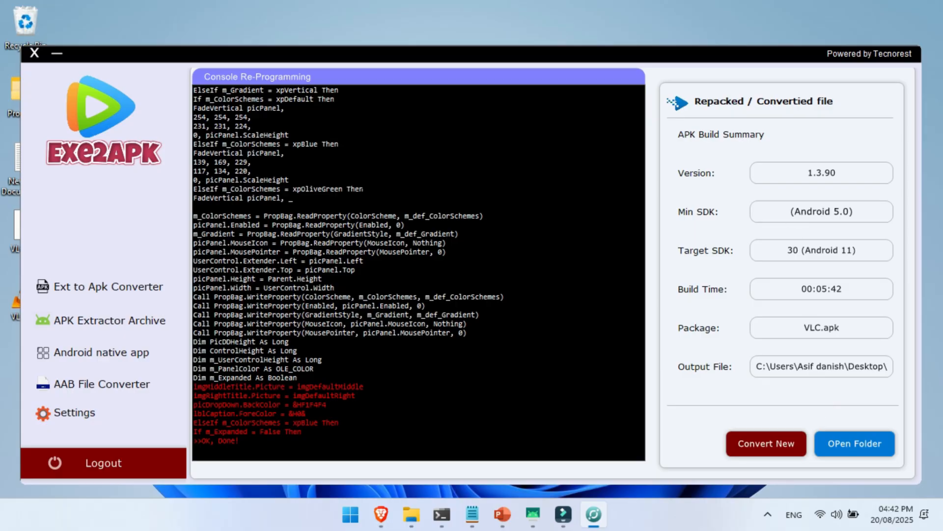
# Close Exe2APK once VLC.apk is built on the Desktop.
pyautogui.click(35, 53)
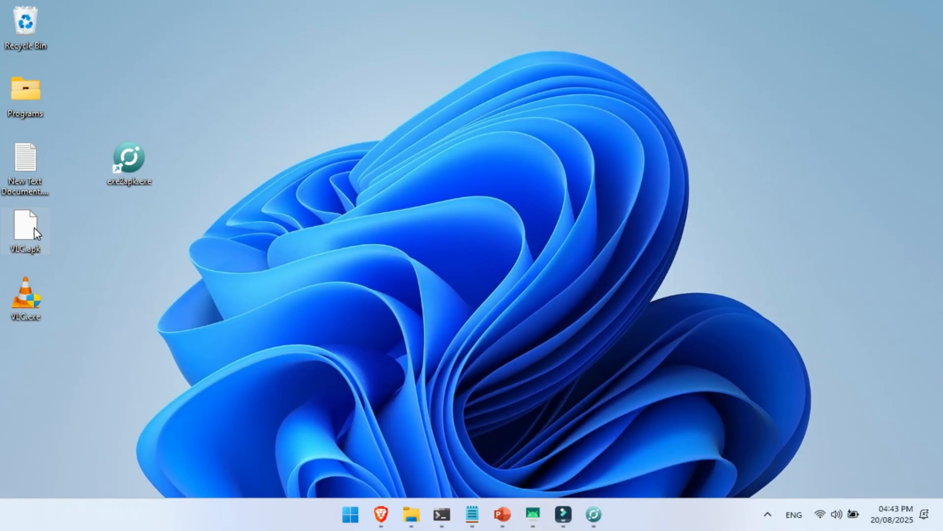
pyautogui.moveTo(526, 420)
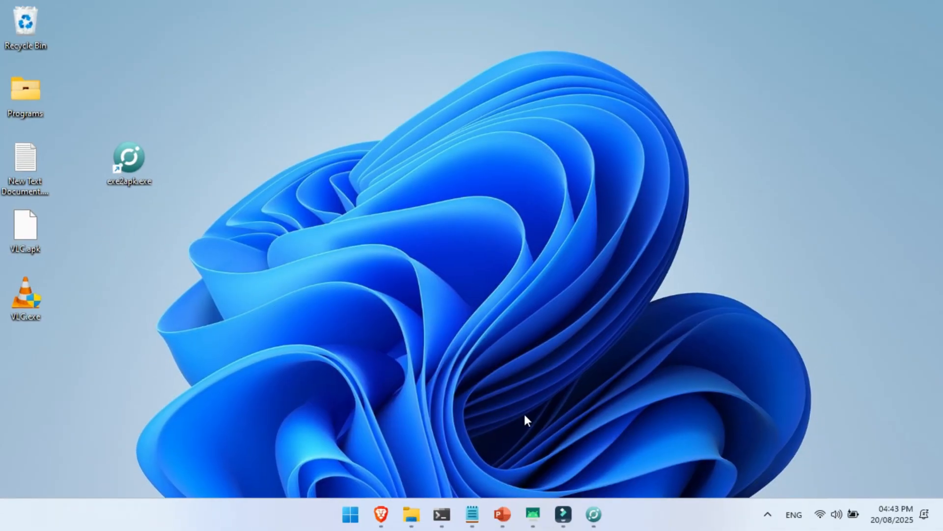
pyautogui.moveTo(478, 367)
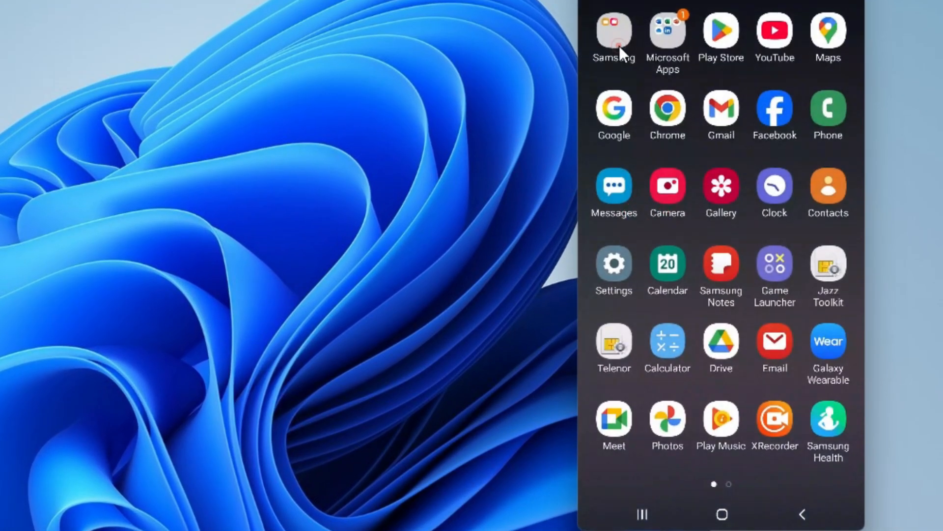
# Open the phone's empty Download folder in My Files, then File Explorer on the PC.
pyautogui.click(614, 32)
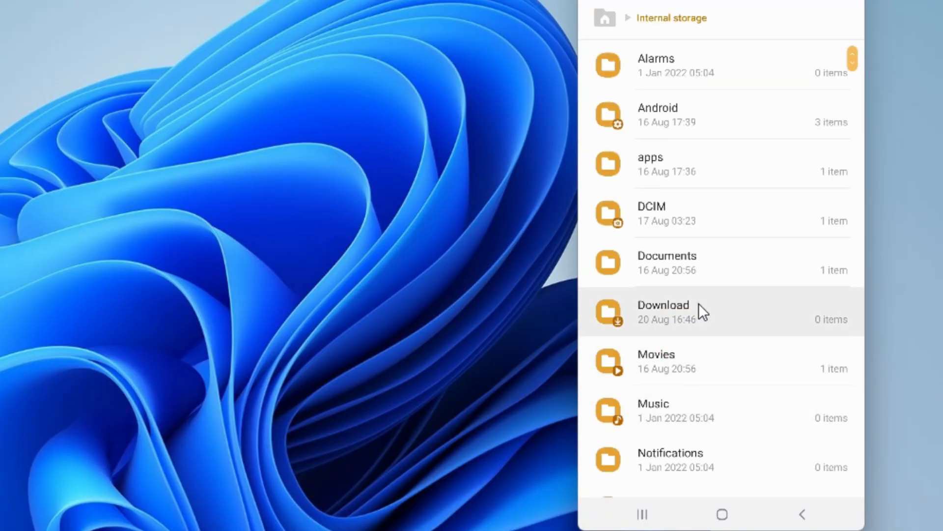
pyautogui.click(663, 310)
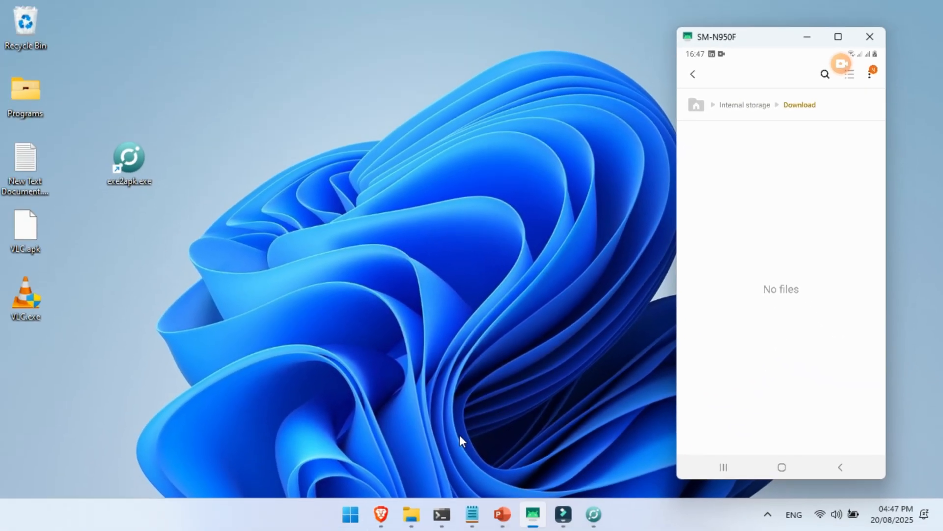
pyautogui.click(411, 514)
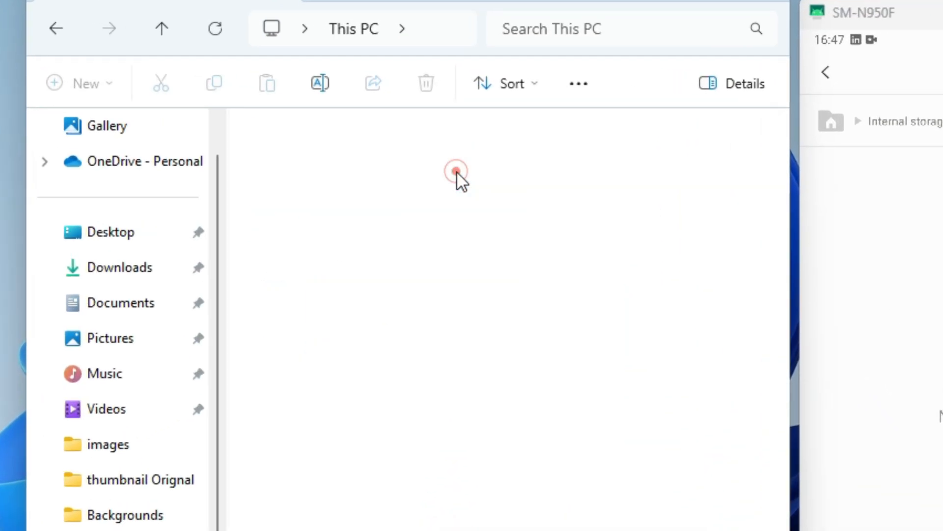
# Put VLC.apk in Galaxy Note8's Download folder and launch it on the phone.
pyautogui.click(455, 171)
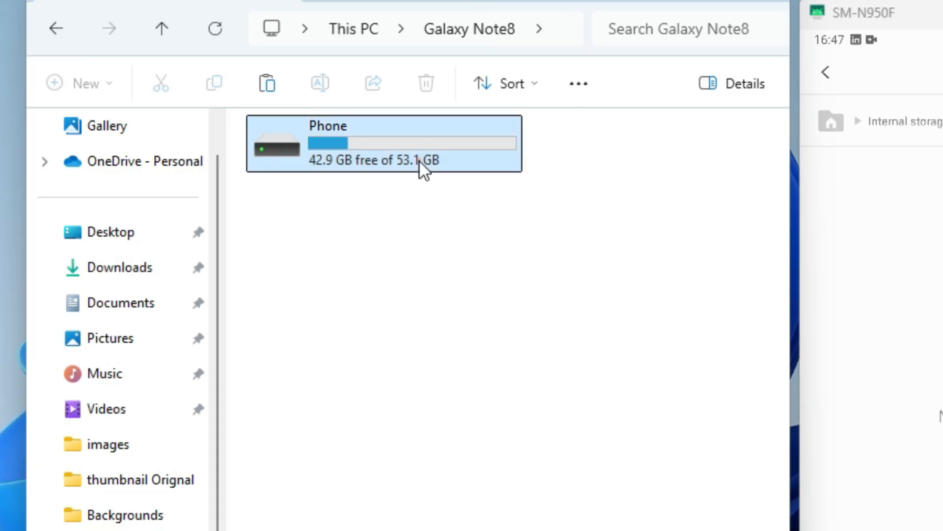
pyautogui.doubleClick(383, 143)
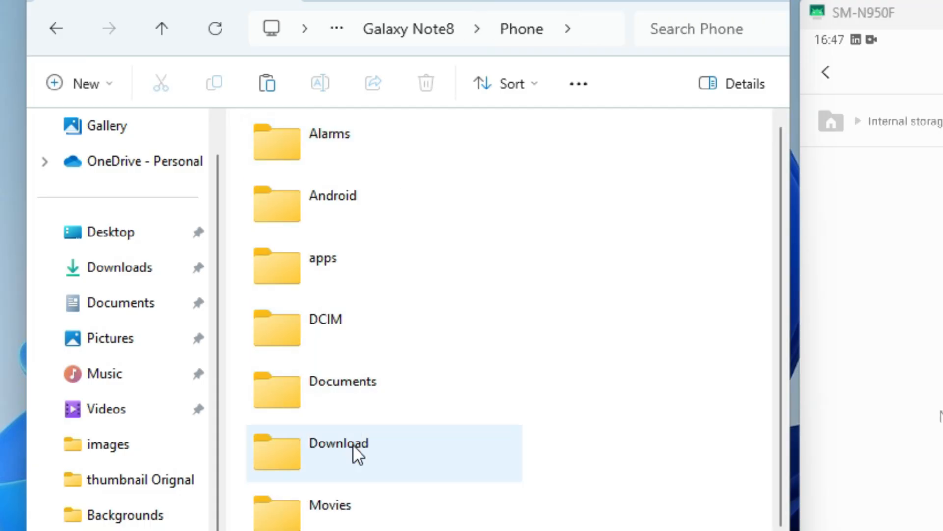
pyautogui.doubleClick(338, 443)
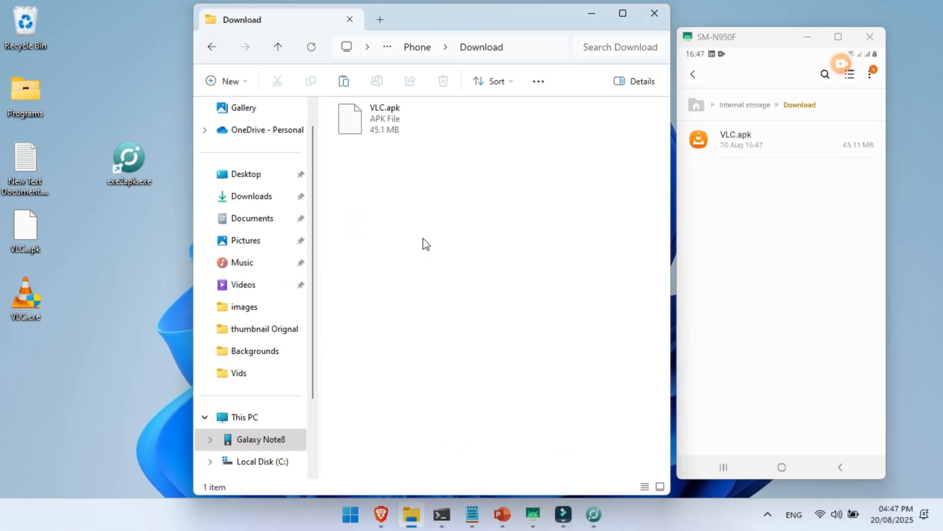
pyautogui.moveTo(790, 172)
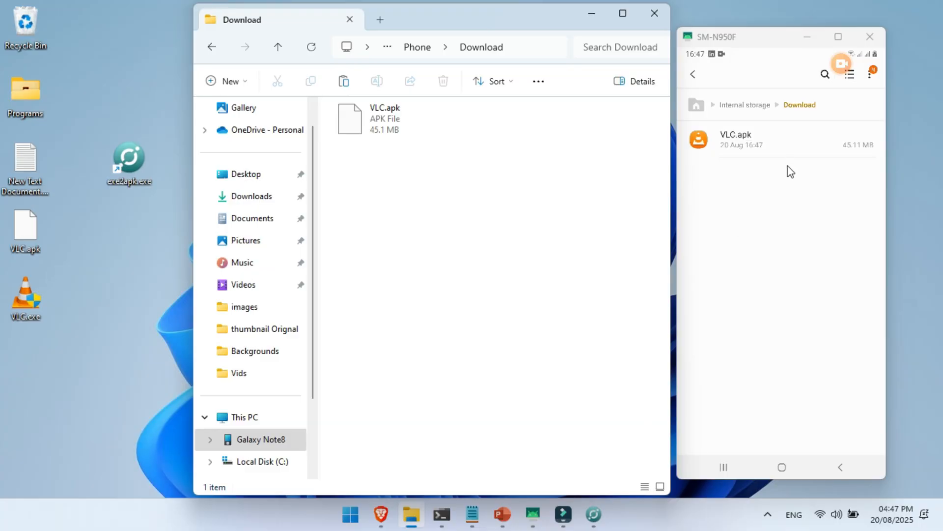
pyautogui.doubleClick(735, 140)
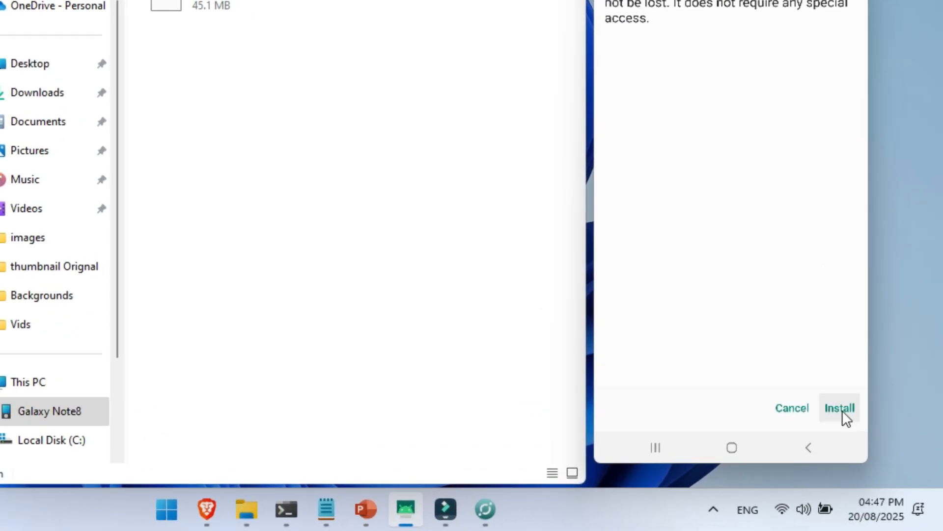
# Install VLC on the phone and go back to the Download folder.
pyautogui.click(838, 408)
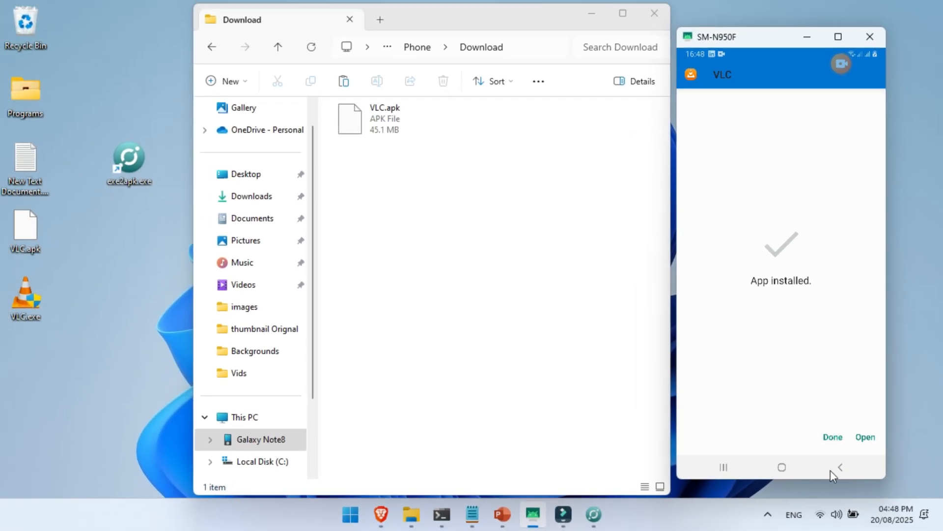
pyautogui.click(833, 437)
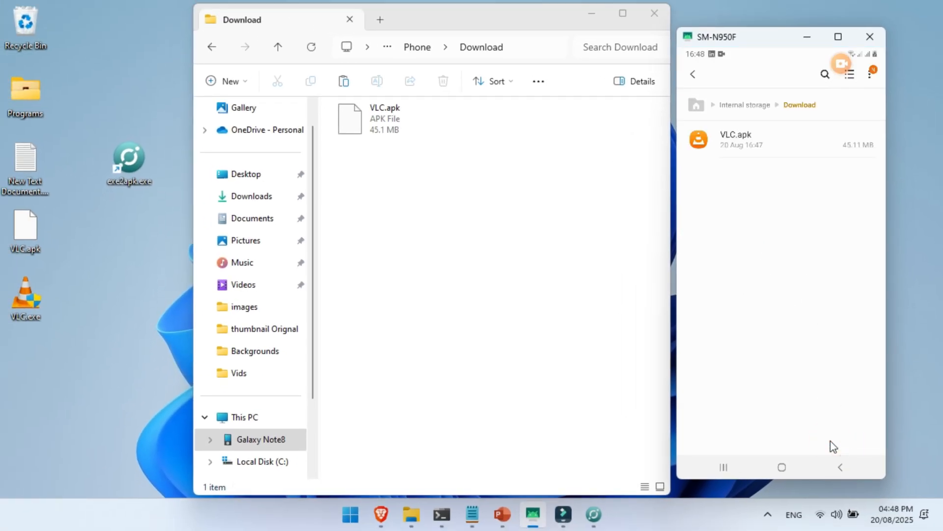